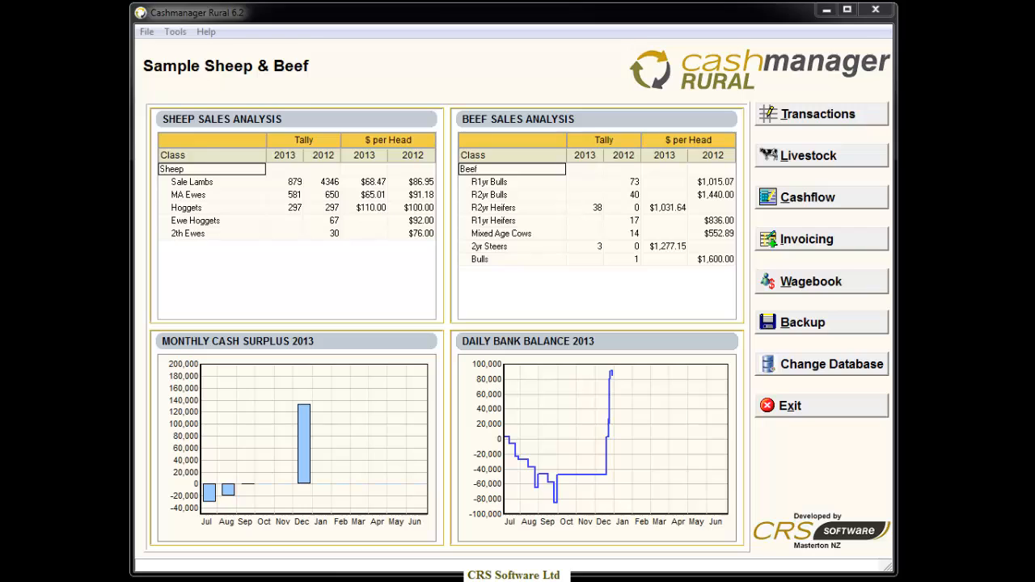
Open the Farmax Export screen from the Tools menu in Cashmanager Rural
left_click(174, 31)
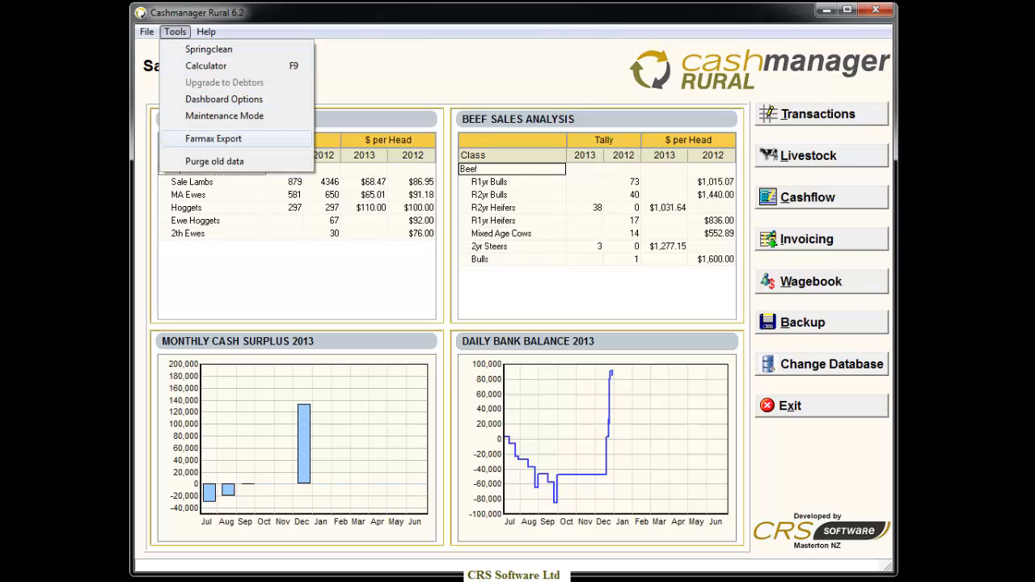
left_click(213, 138)
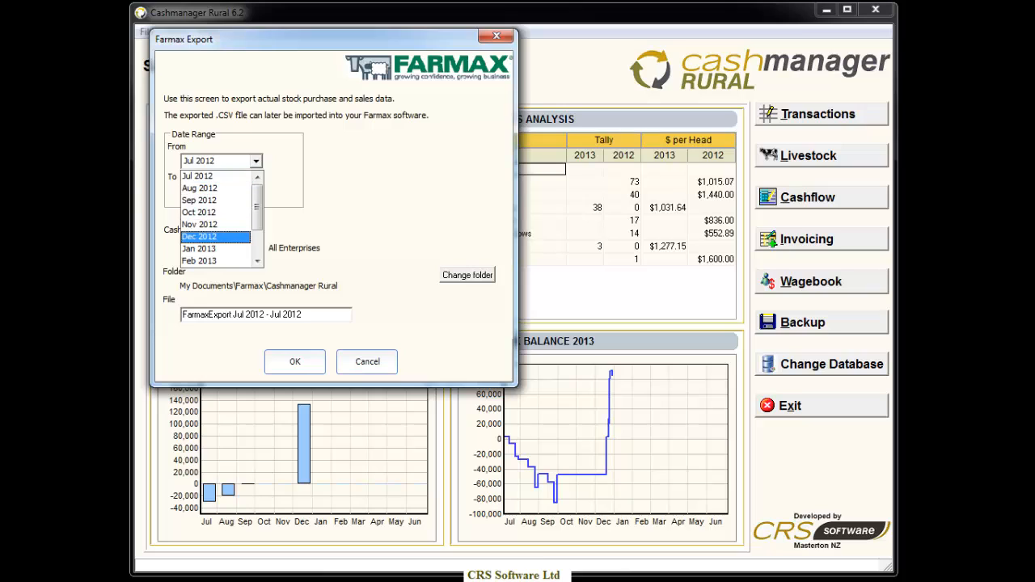
Export stock transactions from Dec 2012 to Dec 2012 to CSV, producing 9 records
left_click(199, 236)
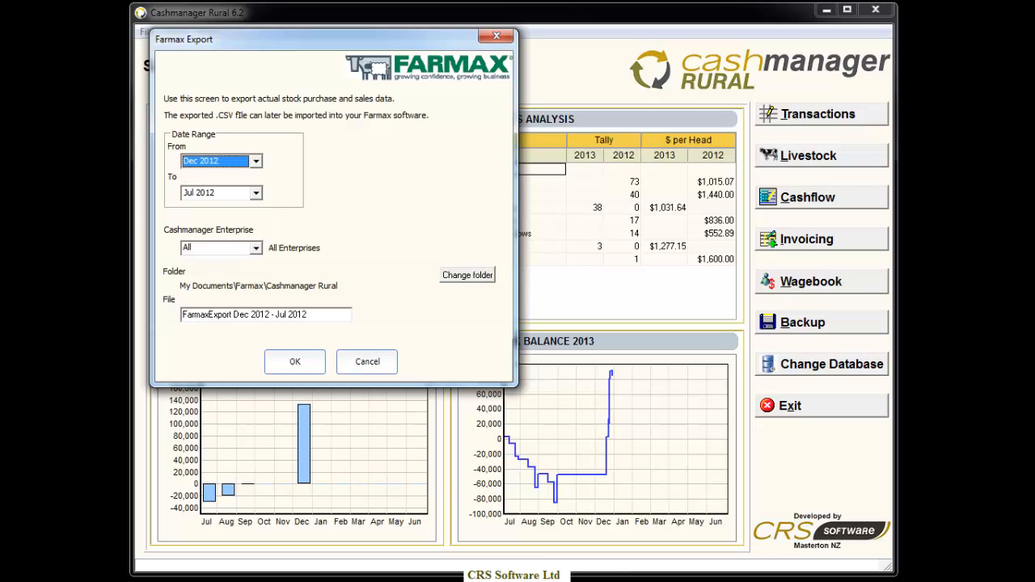
left_click(256, 192)
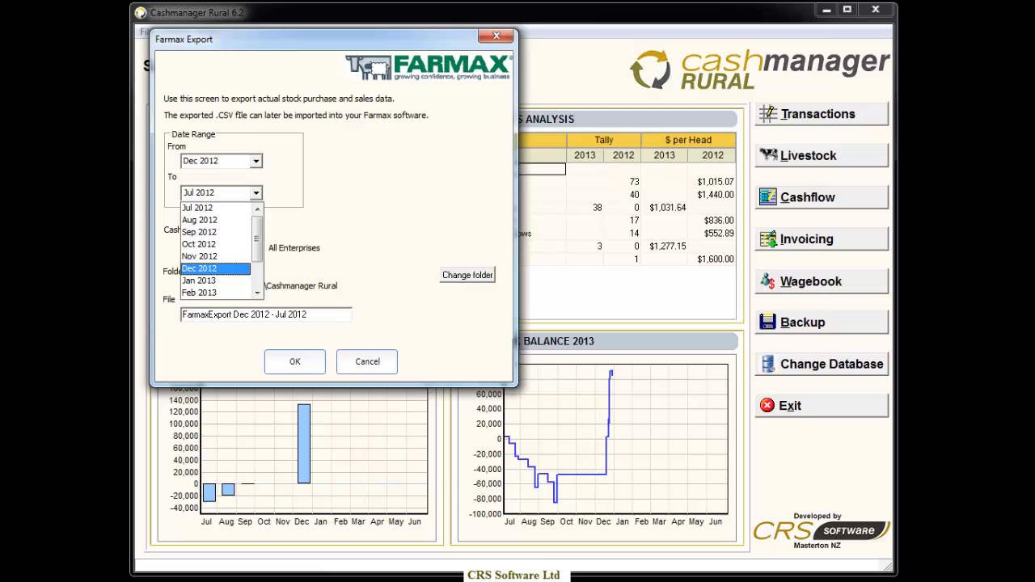
left_click(199, 268)
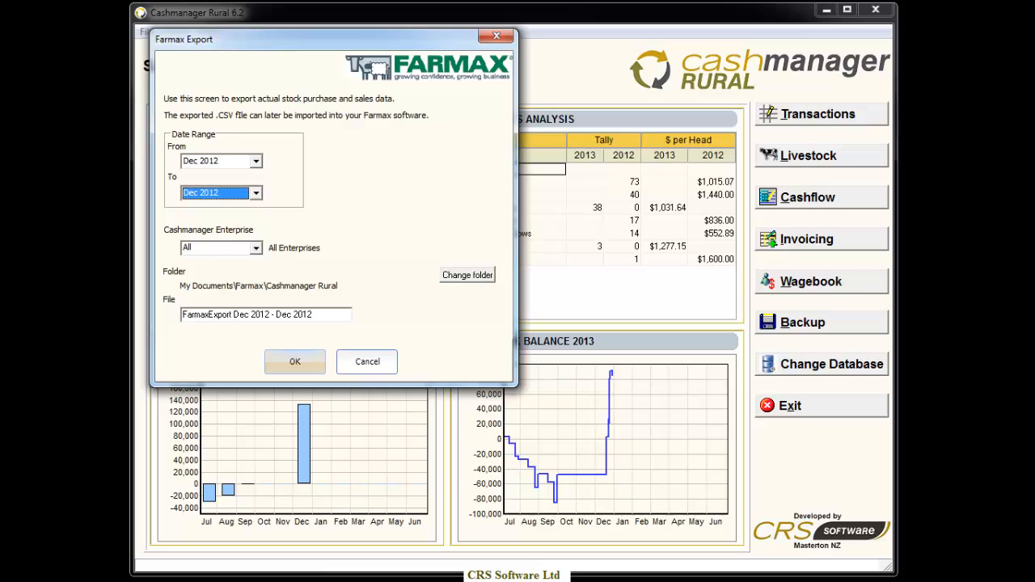
left_click(294, 362)
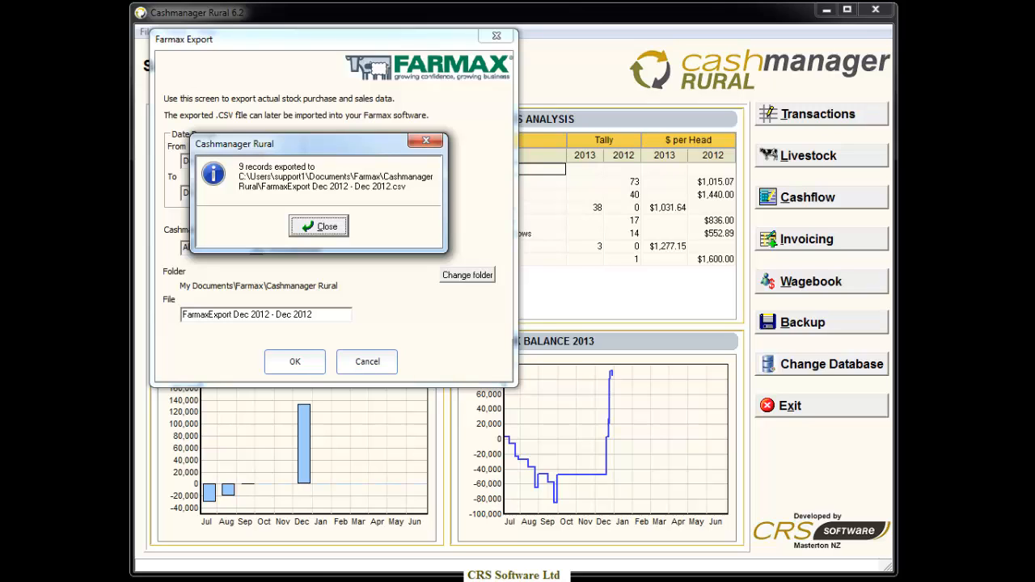
Dismiss the export confirmation message for the 9 exported records
left_click(318, 226)
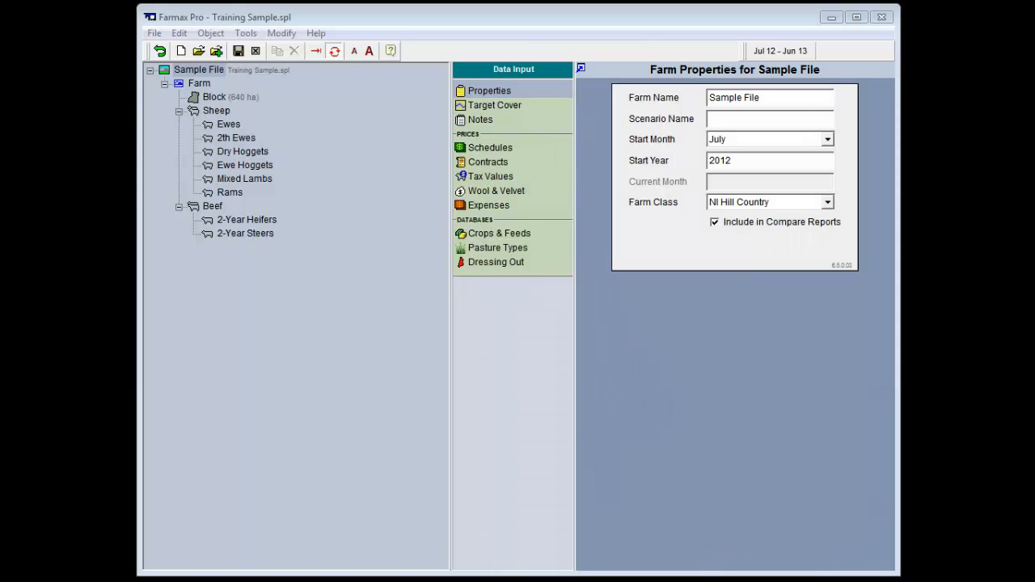
Import 'FarmaxExport Dec 2012 - Dec 2012.csv' into Farmax Pro via Import from Cashmanager RURAL
left_click(245, 33)
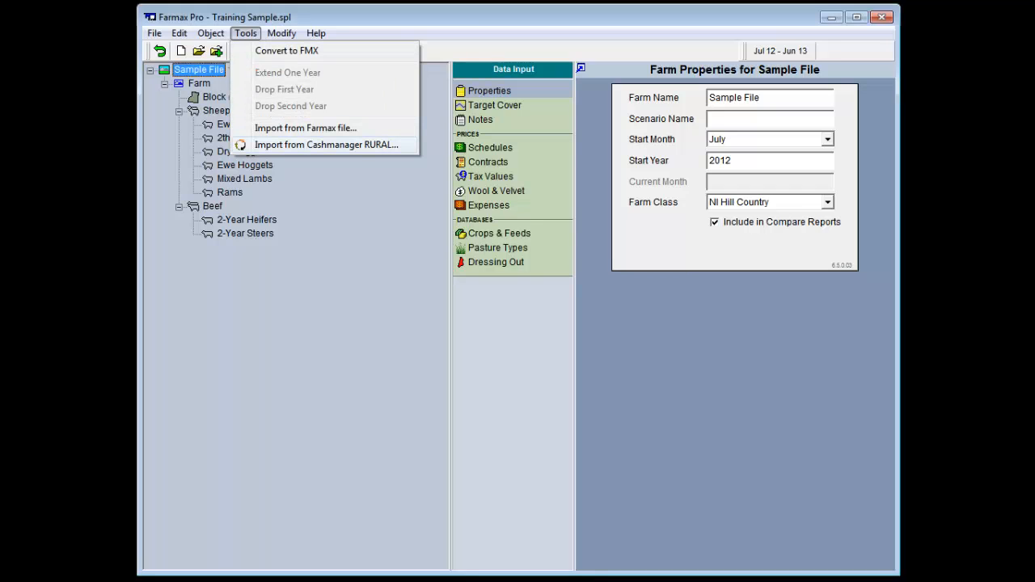
left_click(326, 144)
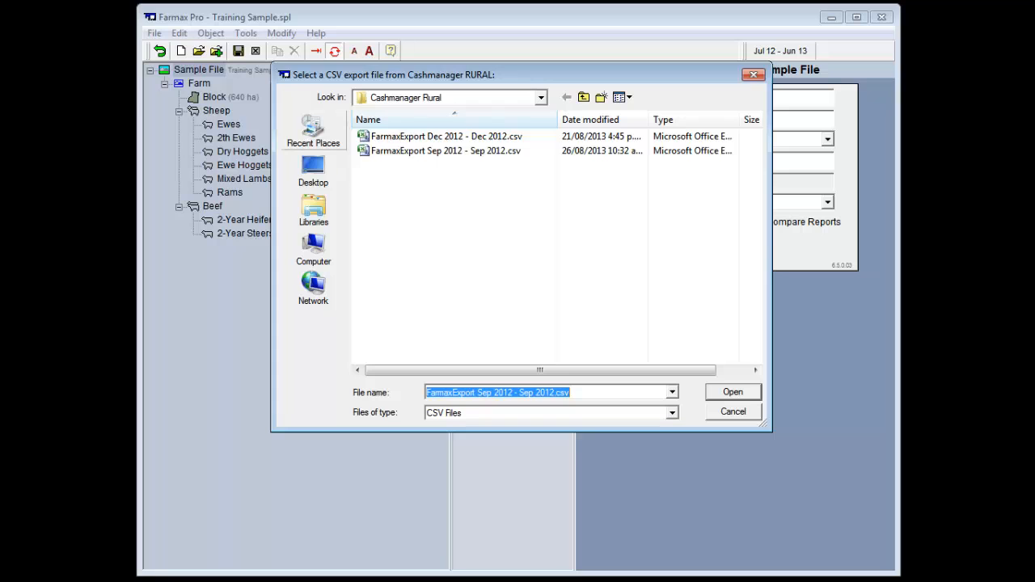
left_click(445, 136)
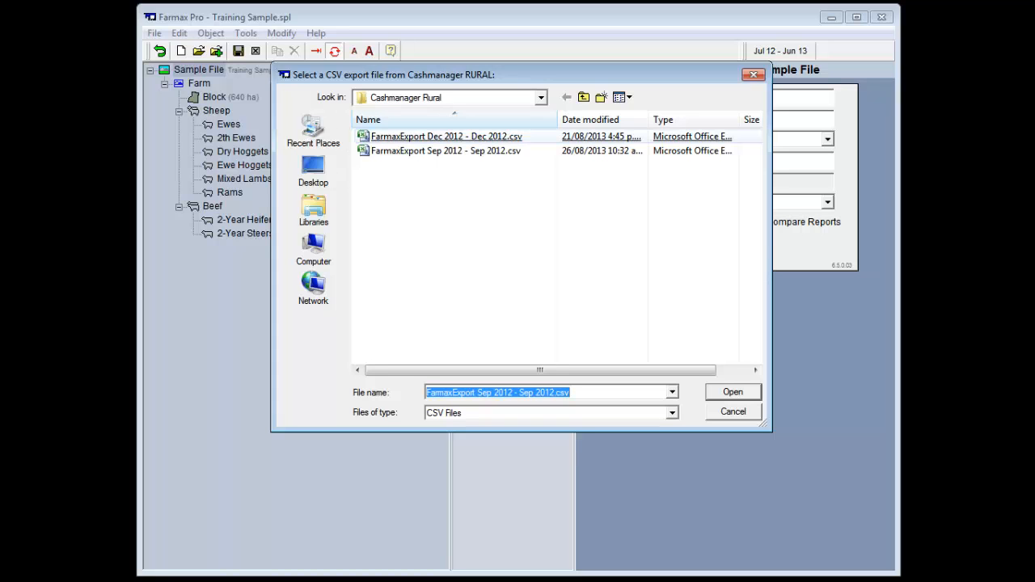
left_click(732, 392)
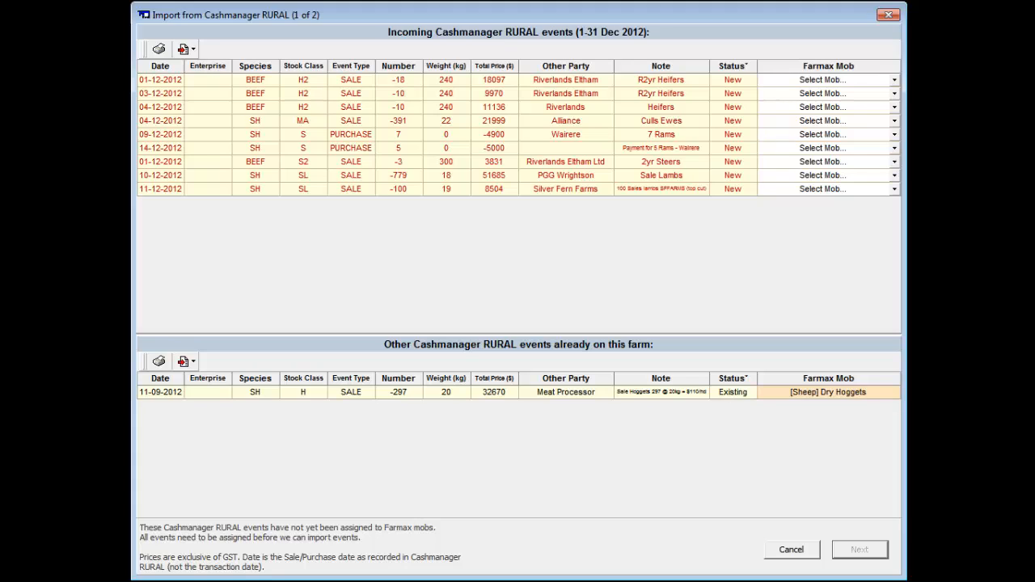
Map heifer sale to 2-Year Heifers, Culls Ewes, 7 Rams to Rams, 779 lambs to Mixed Lambs
left_click(894, 79)
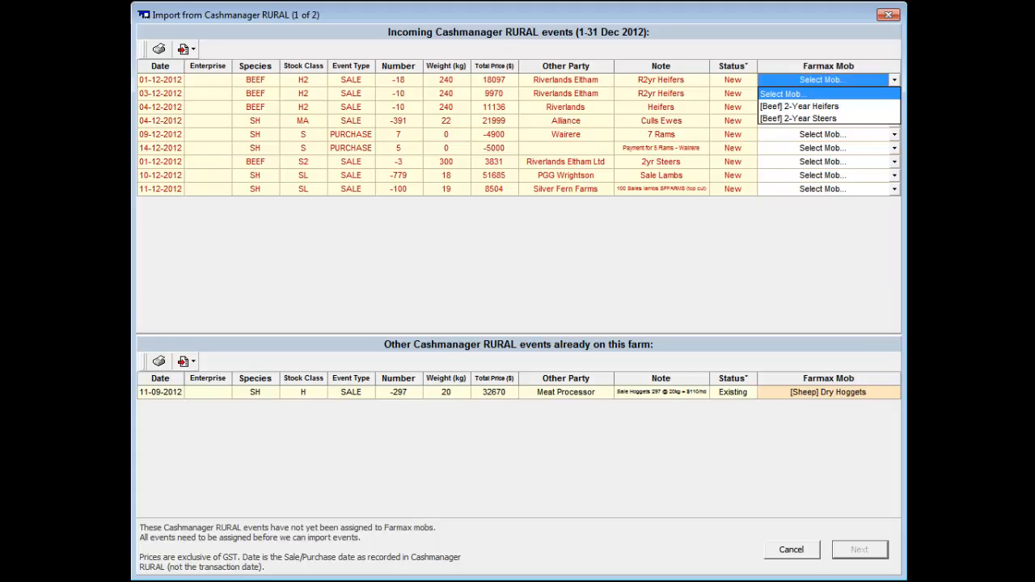
mouse_move(823, 106)
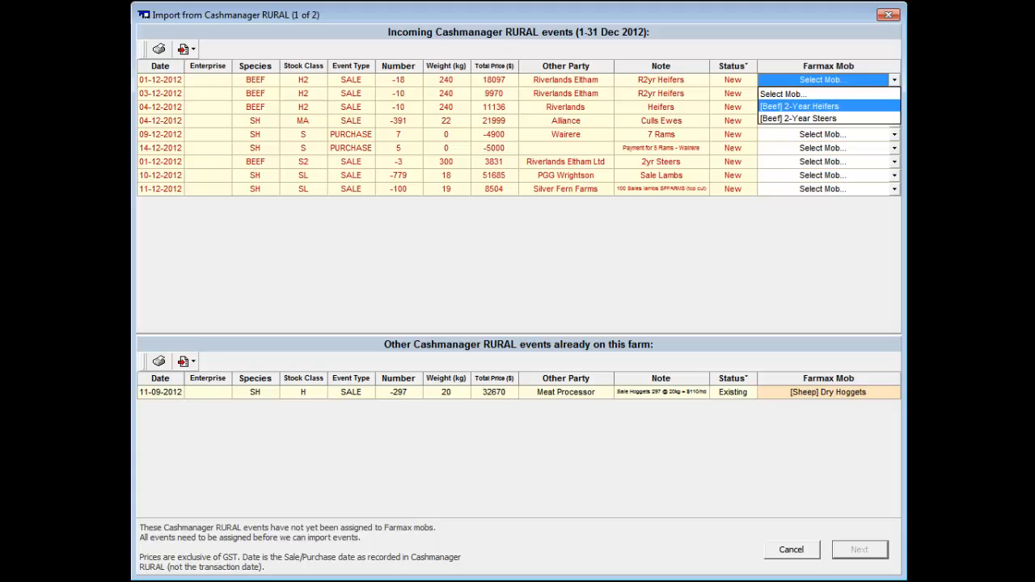
left_click(799, 106)
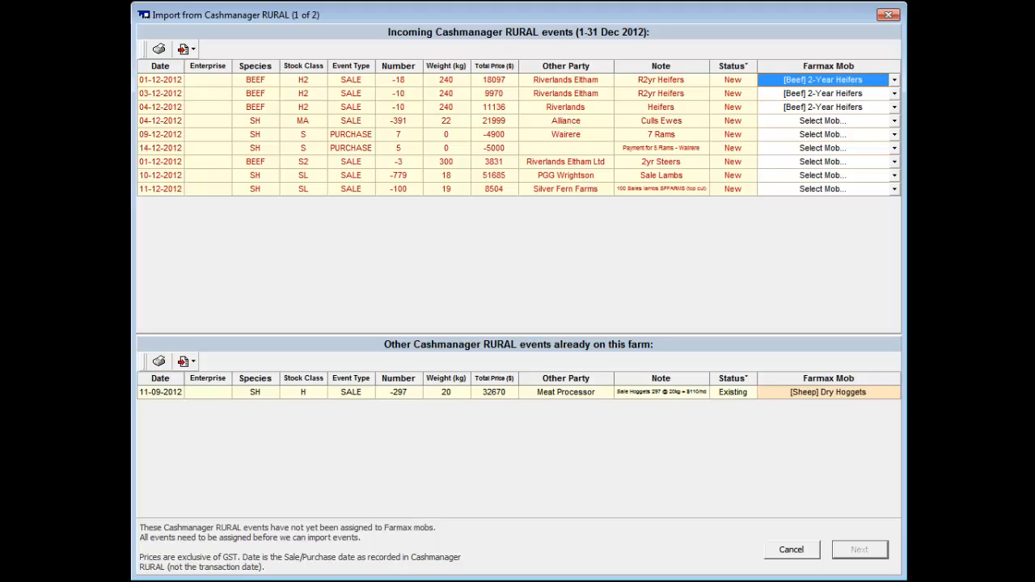
left_click(894, 121)
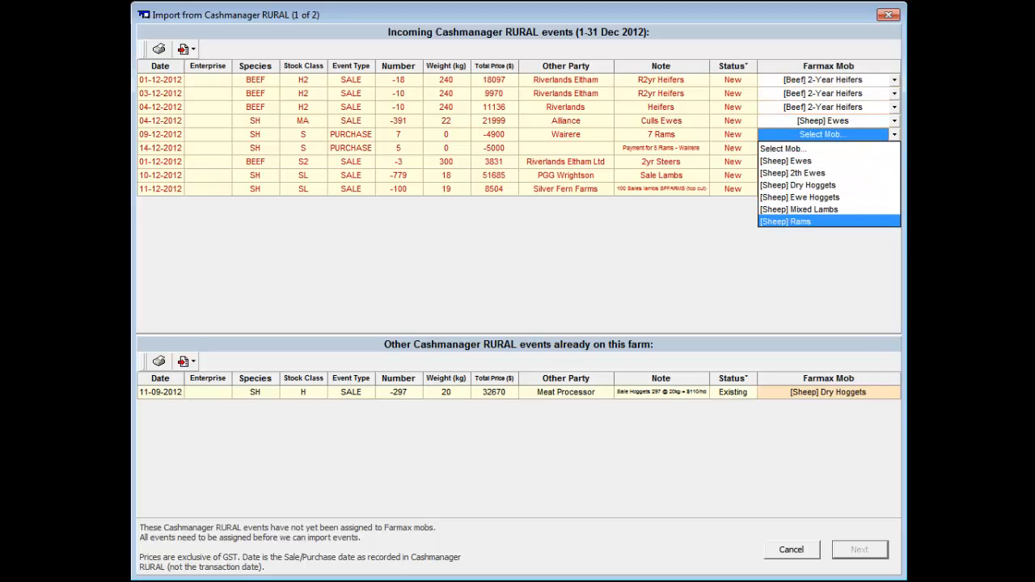
left_click(785, 220)
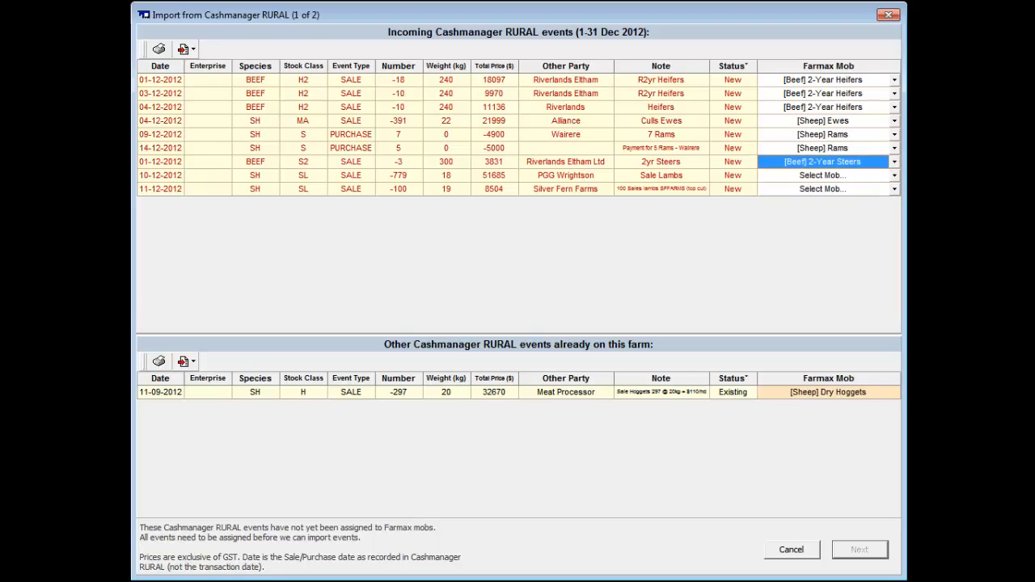
left_click(894, 176)
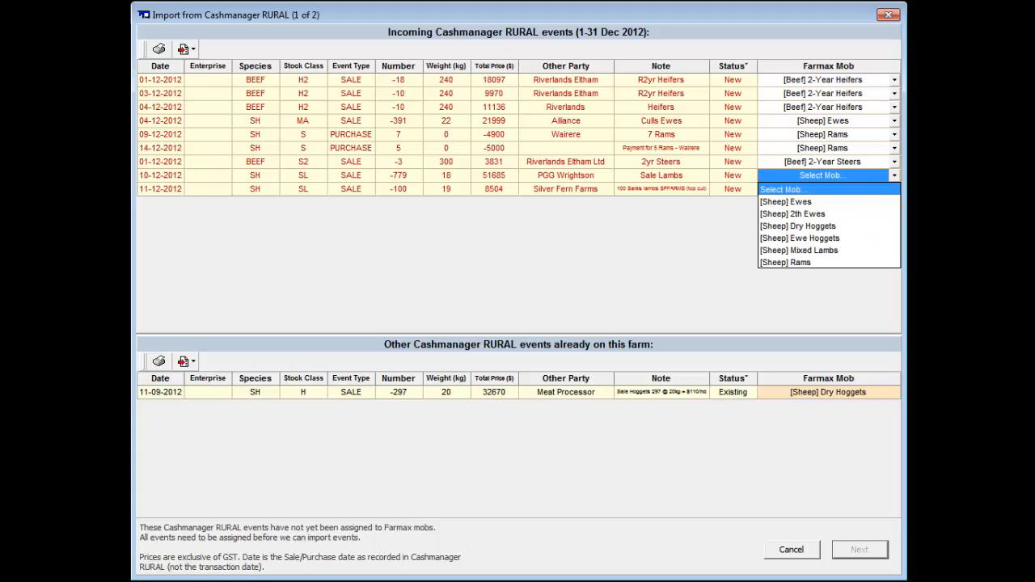
left_click(799, 250)
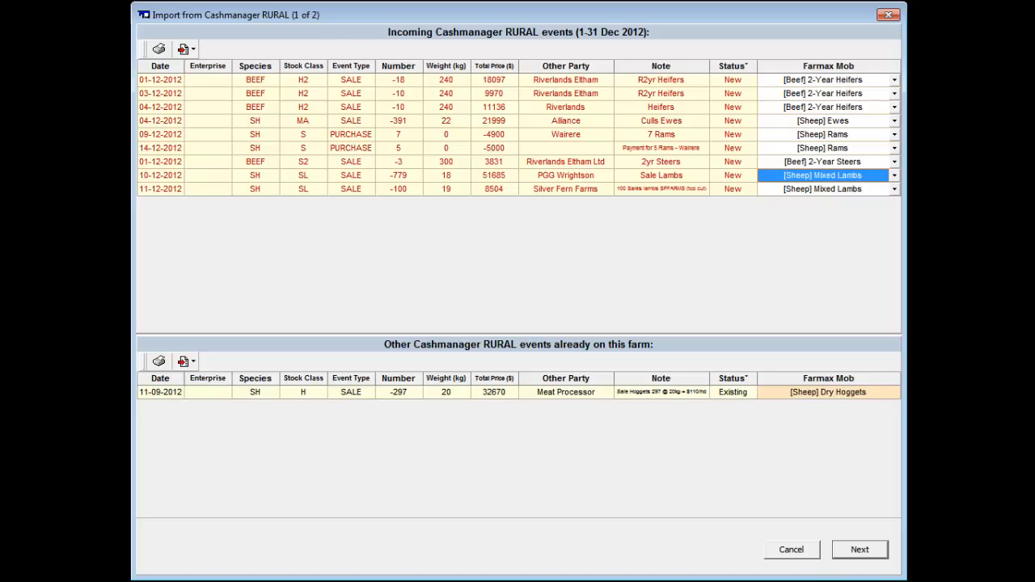
left_click(859, 549)
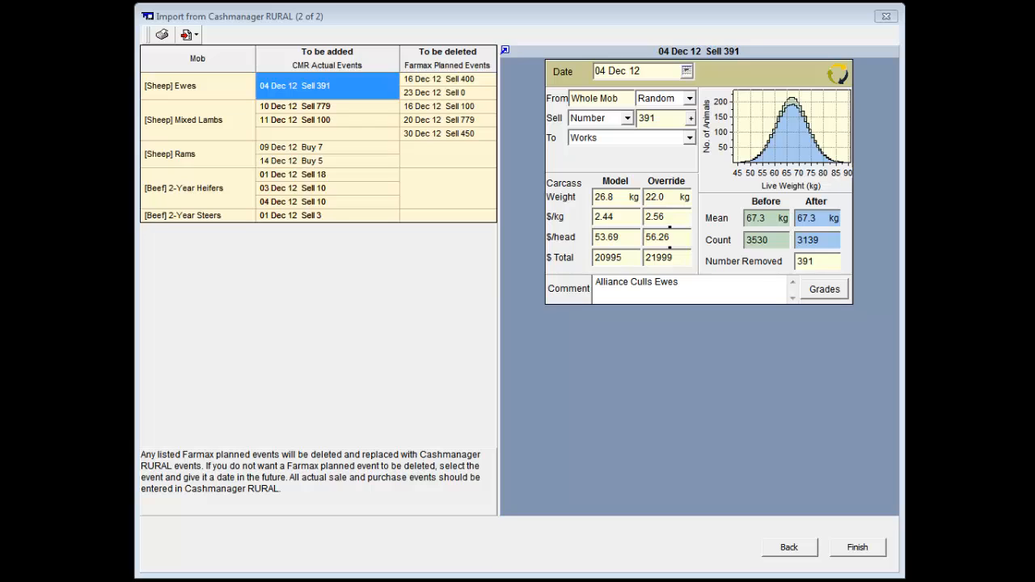
Re-date the planned 30 Dec 12 Sell 450 lambs event to 02 Jan 13
left_click(439, 134)
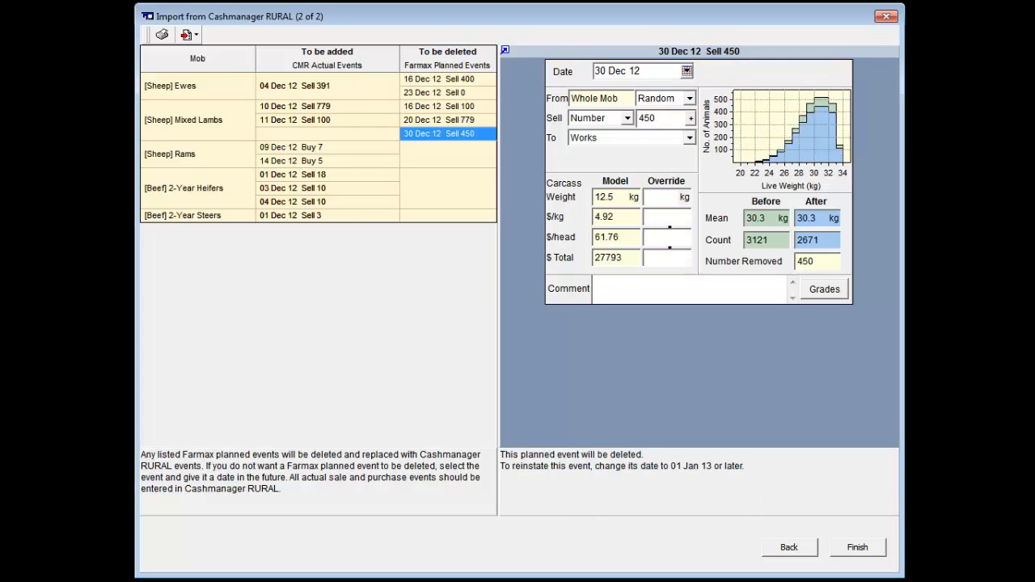
left_click(687, 71)
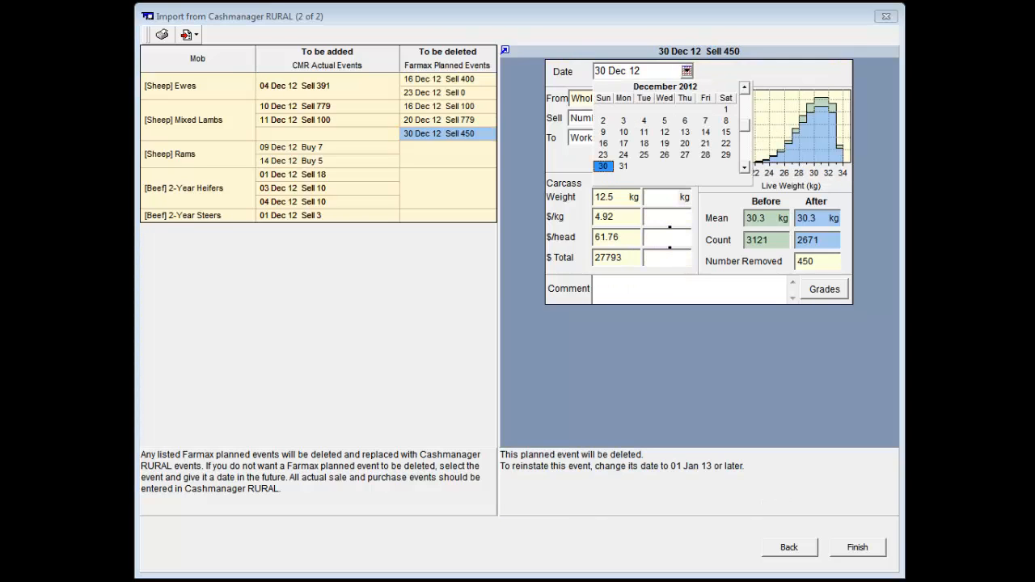
left_click(744, 88)
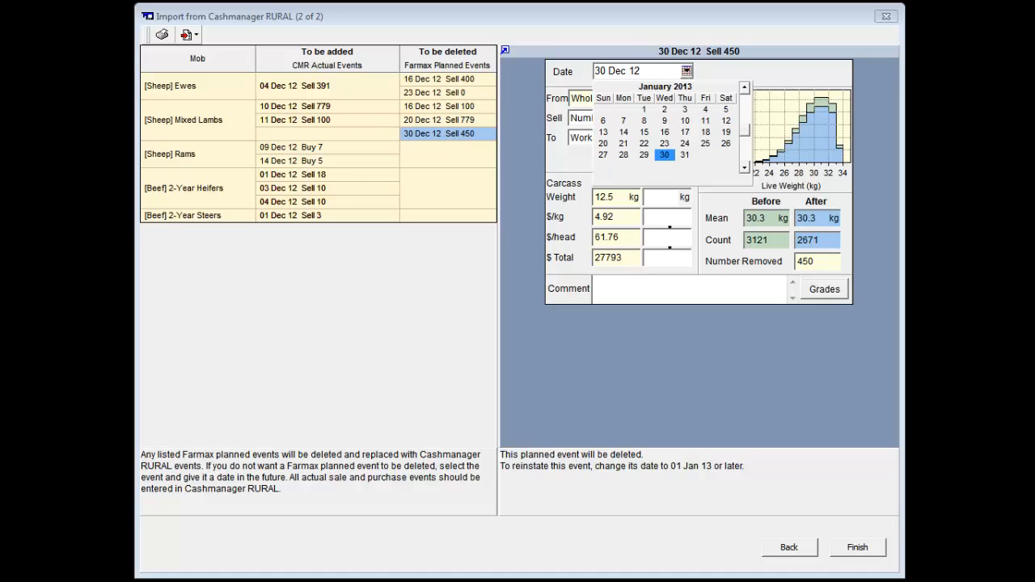
left_click(744, 87)
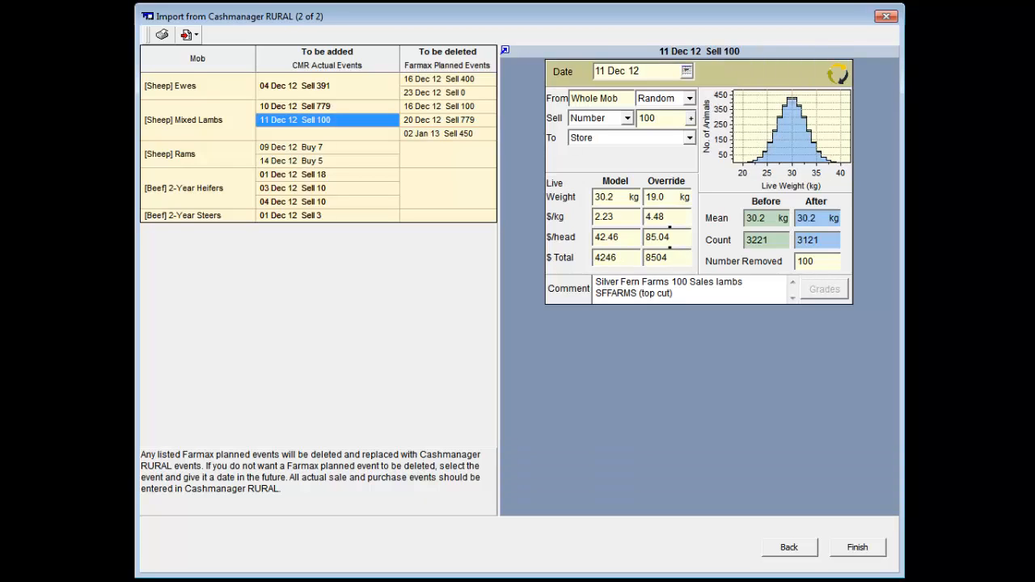
Make the 100-lamb sale take Heaviest lambs to Works, review the 779 sale, and finish
left_click(688, 98)
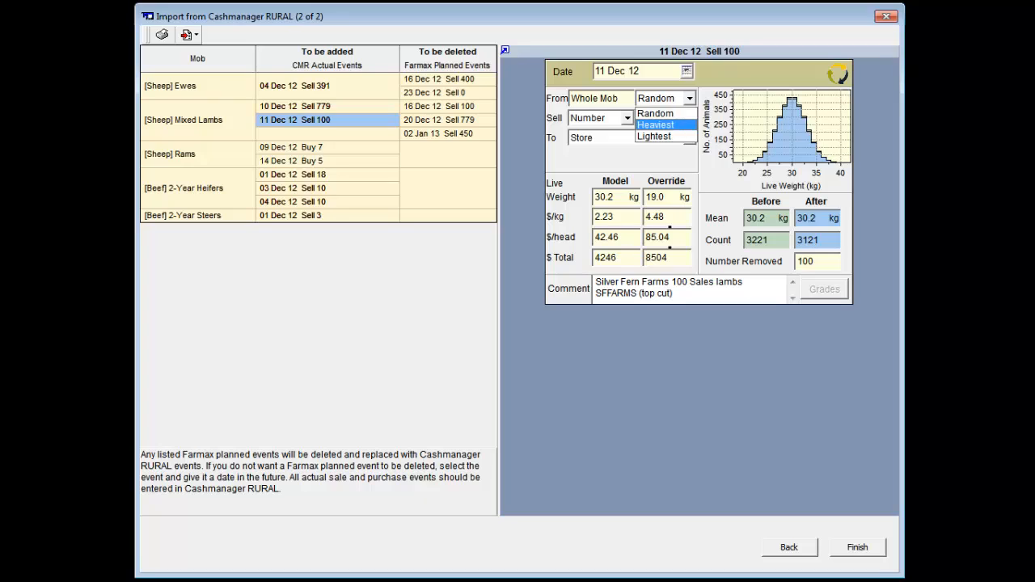
left_click(655, 125)
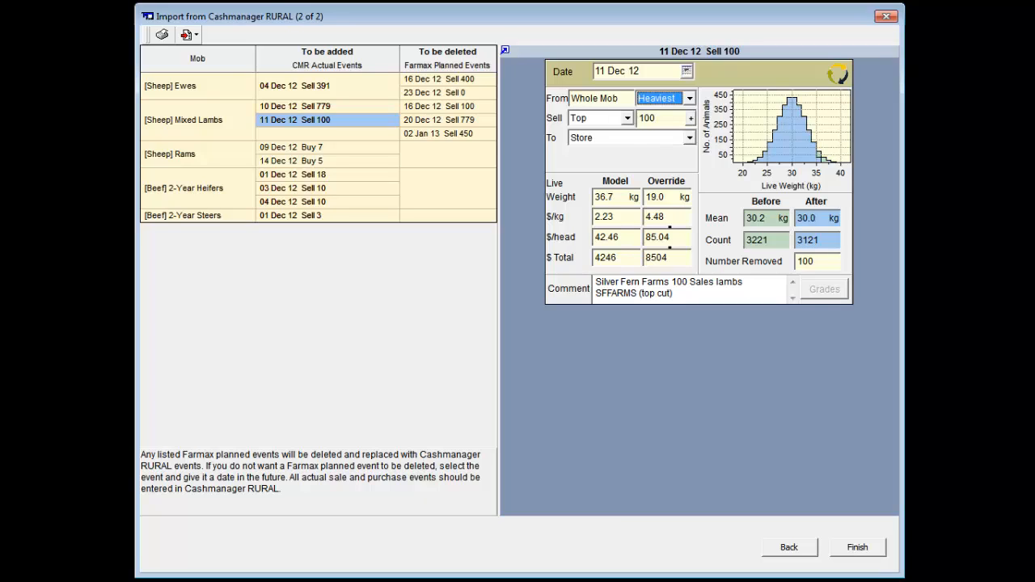
left_click(689, 138)
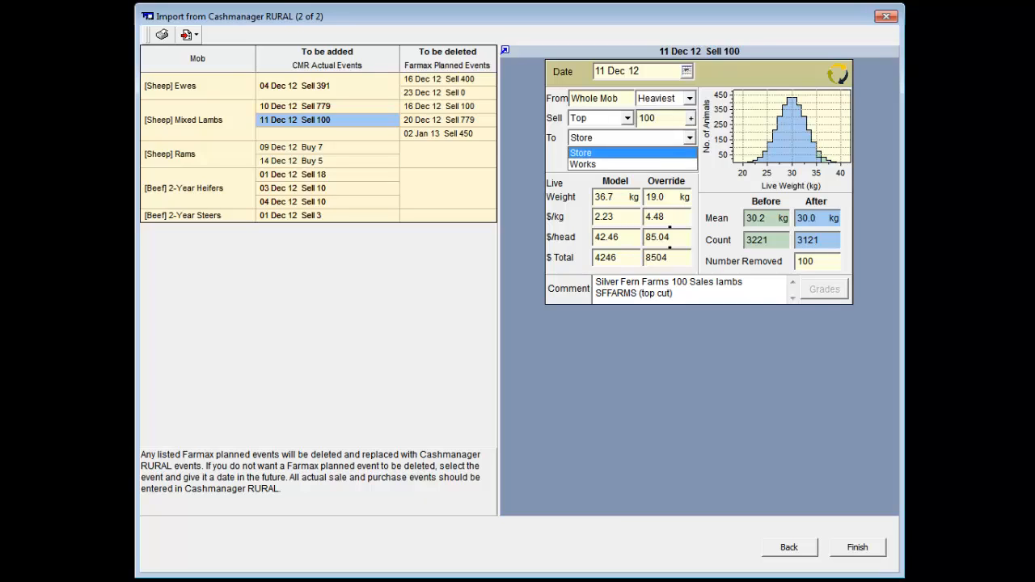
left_click(582, 163)
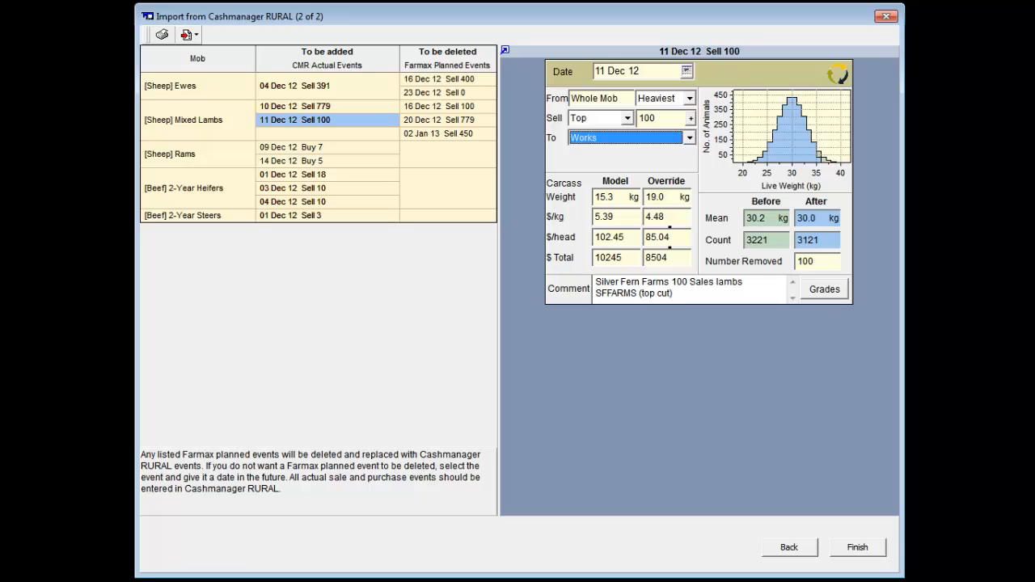
left_click(295, 106)
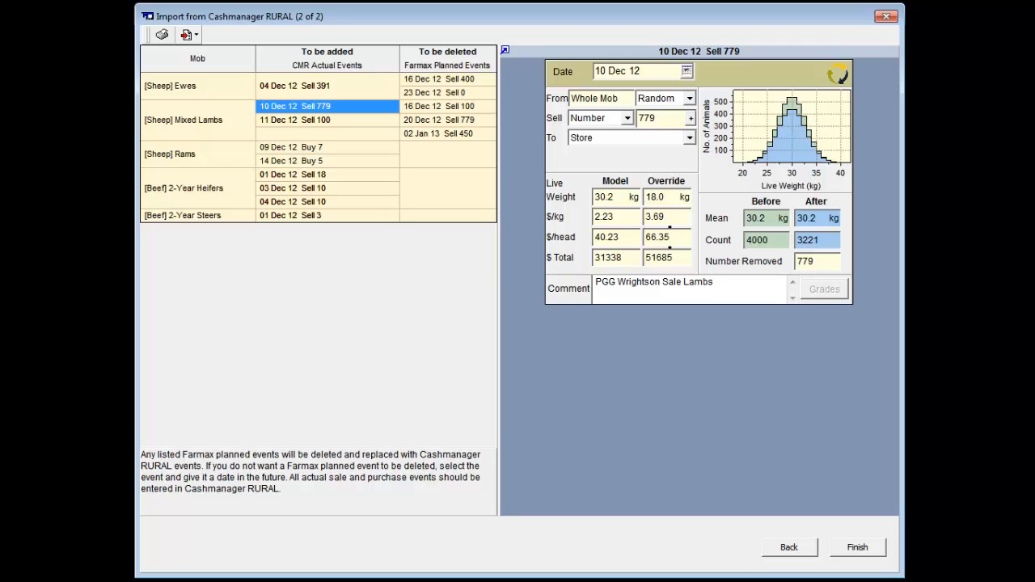
left_click(856, 547)
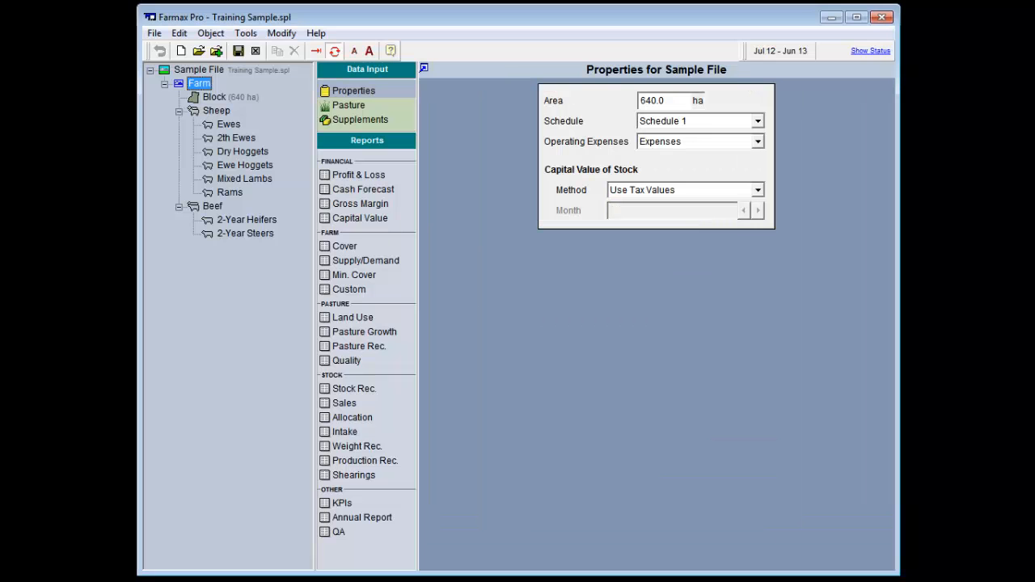
Re-import 'FarmaxExport Dec 2012 - Dec 2012.csv', now showing the 779-lamb sale marked for update
left_click(245, 33)
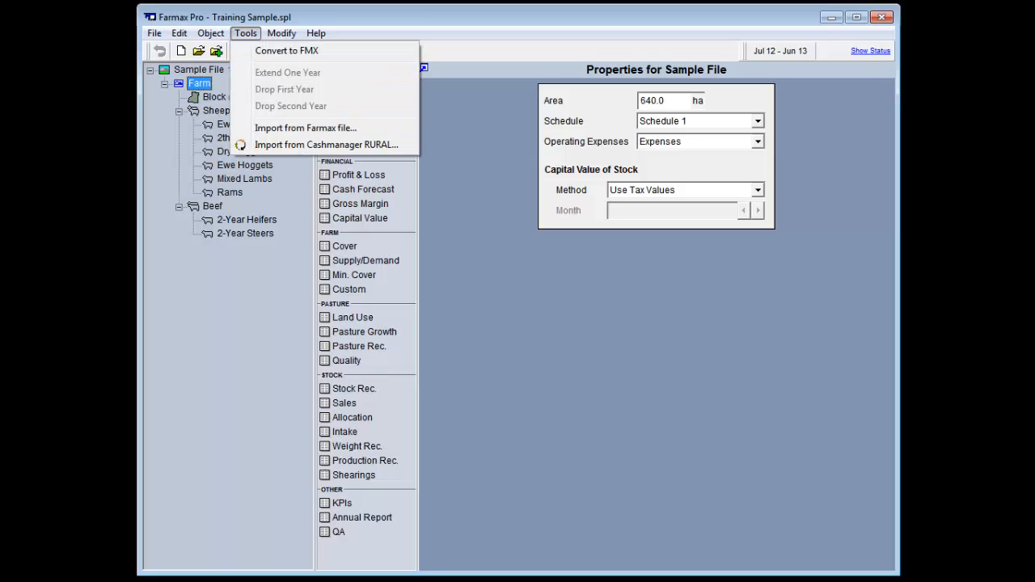
left_click(326, 144)
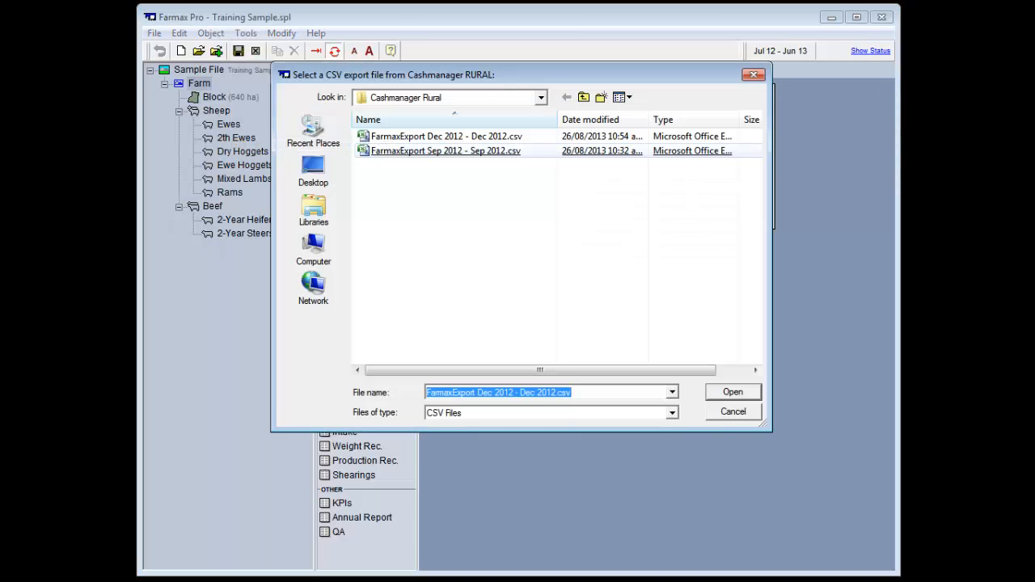
left_click(732, 391)
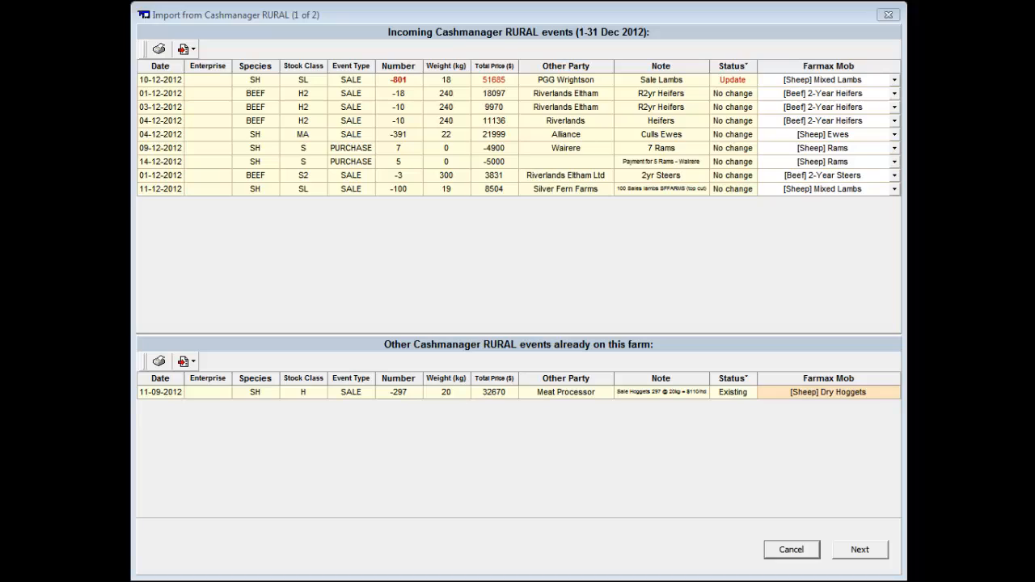